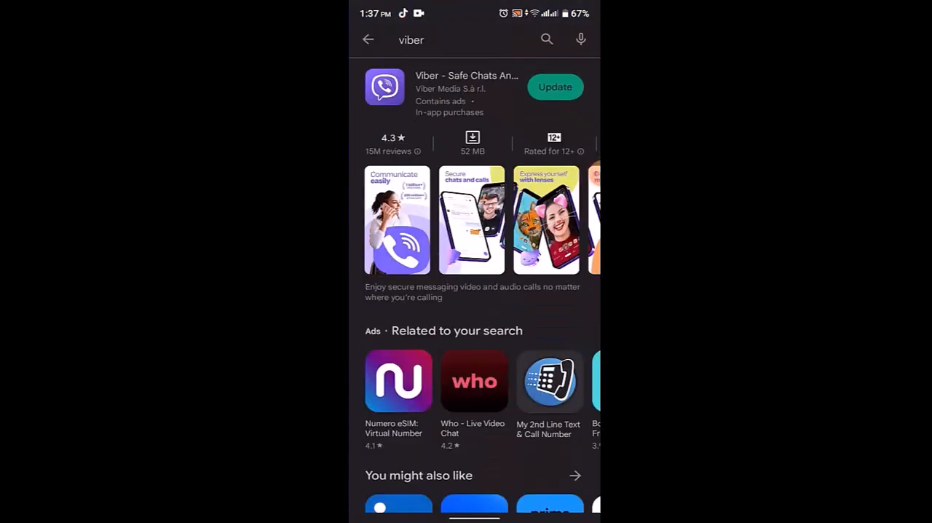
# Step: Start the Viber update from its Play Store listing
pyautogui.click(555, 87)
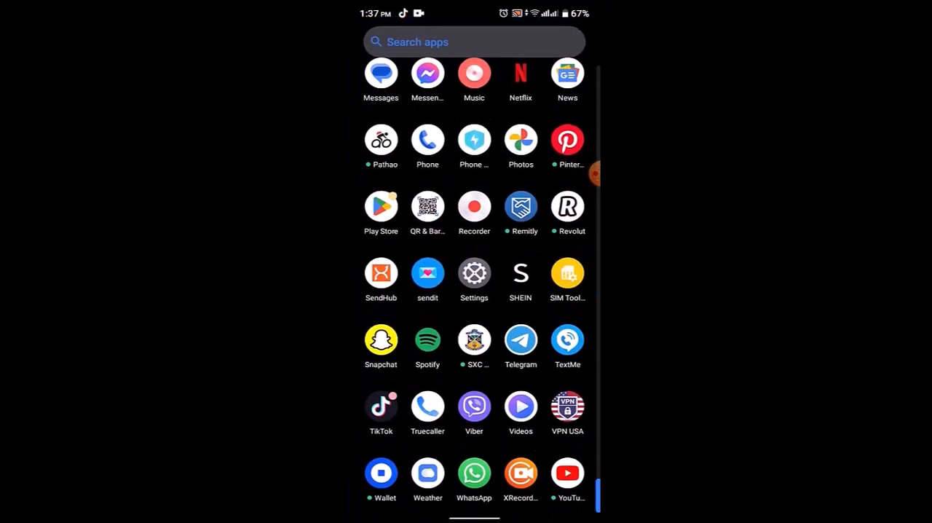
# Step: Long-press Viber in the app drawer to reveal its shortcut menu
pyautogui.click(475, 274)
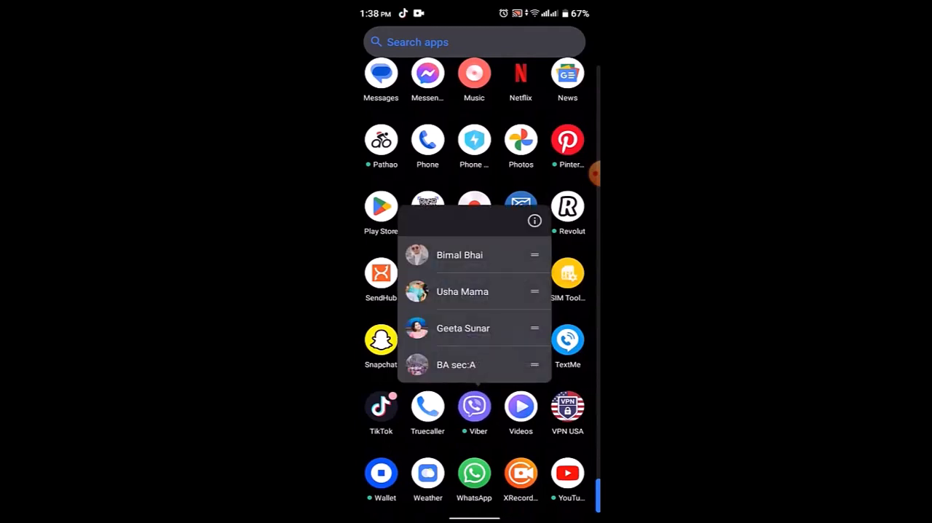
# Step: View Viber's 194 MB Storage & cache breakdown, then return to its App info page
pyautogui.click(535, 221)
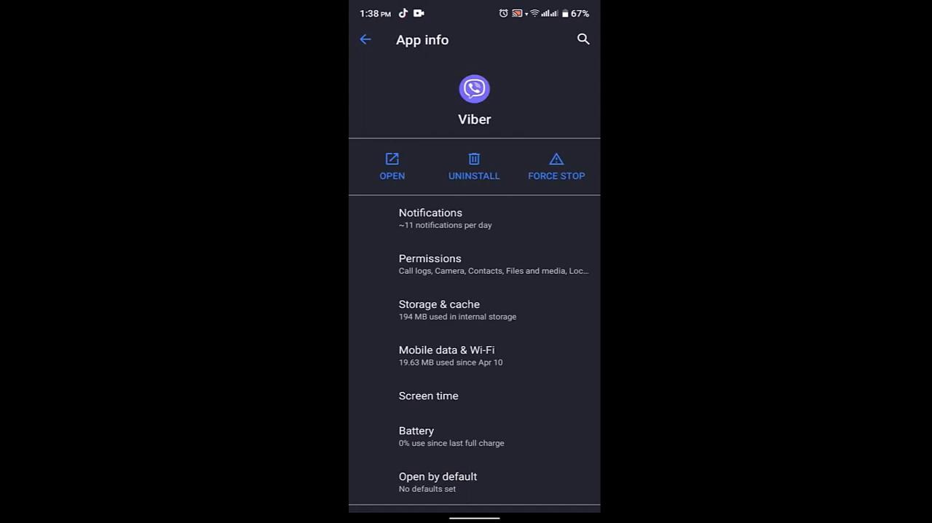
pyautogui.scroll(3)
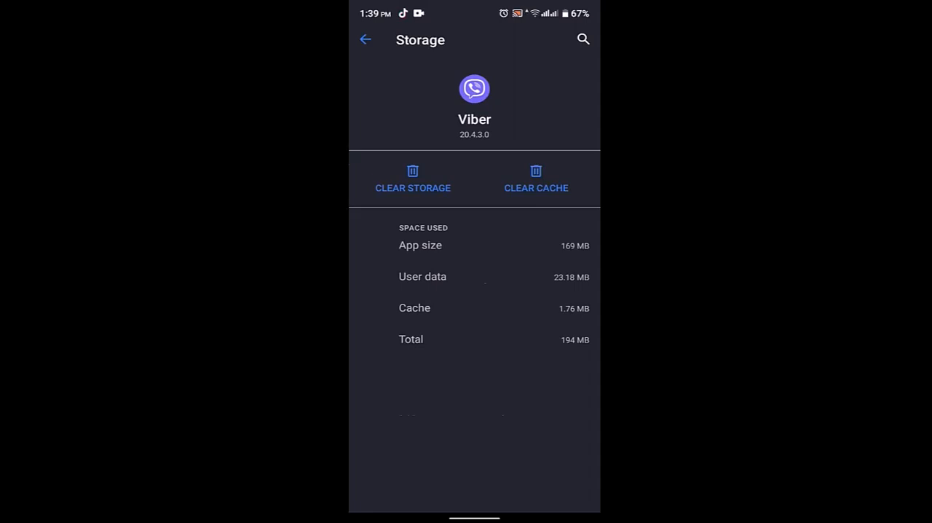
pyautogui.click(364, 39)
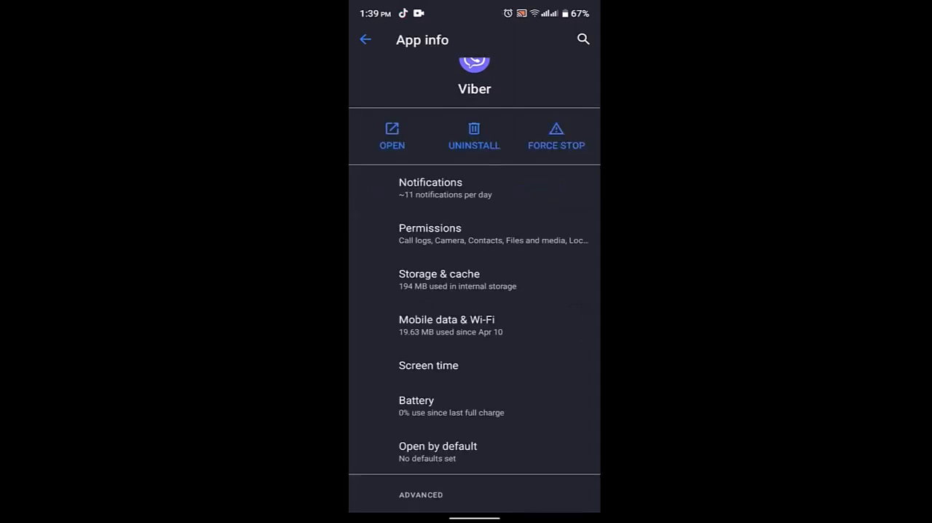